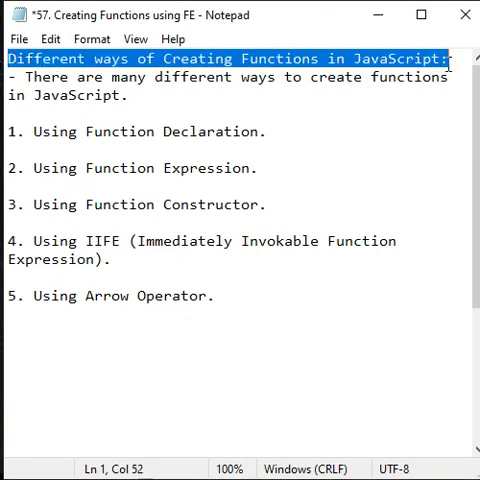
# Select the heading about creating functions in the notes before viewing the script file
pyautogui.moveTo(304, 76); pyautogui.dragTo(132, 96)
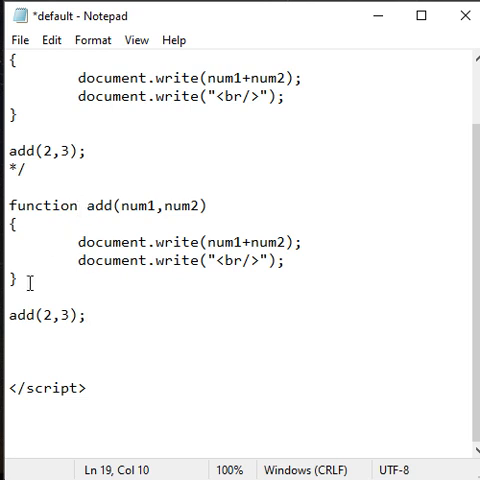
# Rewrite the declaration as a function expression: var add = function(num1,num2), still called with add(2,3)
pyautogui.click(10, 204)
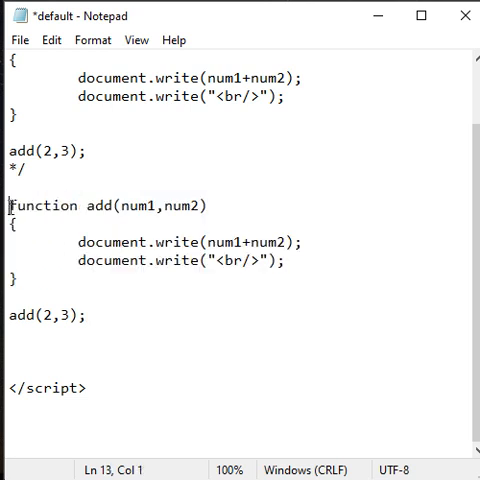
pyautogui.write('var')
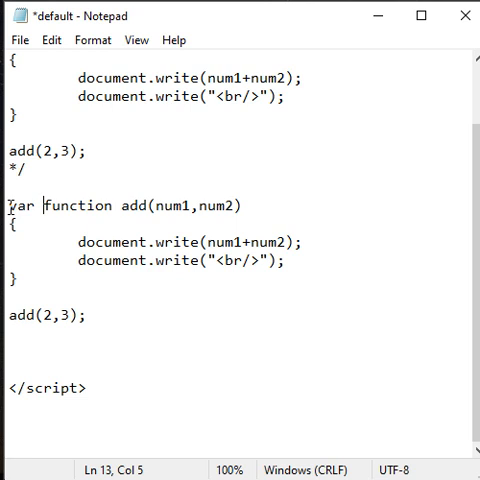
pyautogui.write('add =')
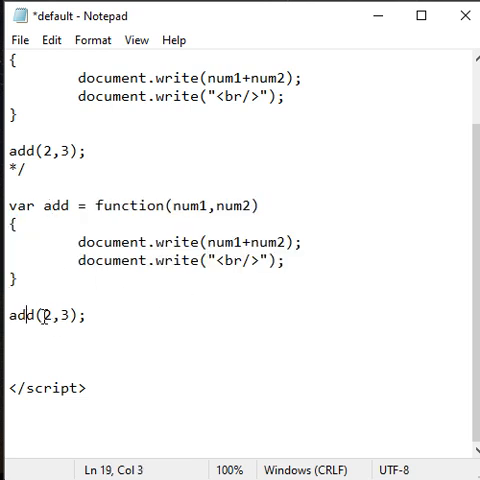
pyautogui.doubleClick(184, 206)
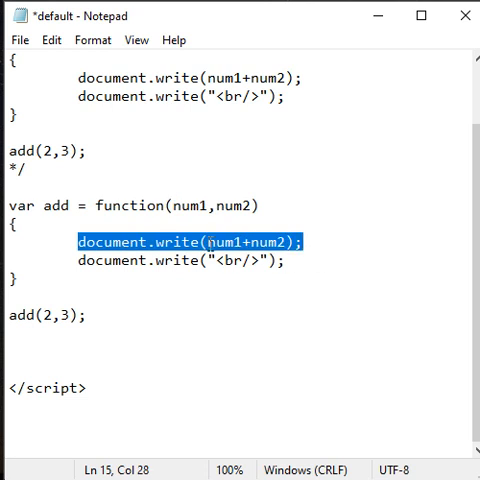
pyautogui.click(196, 264)
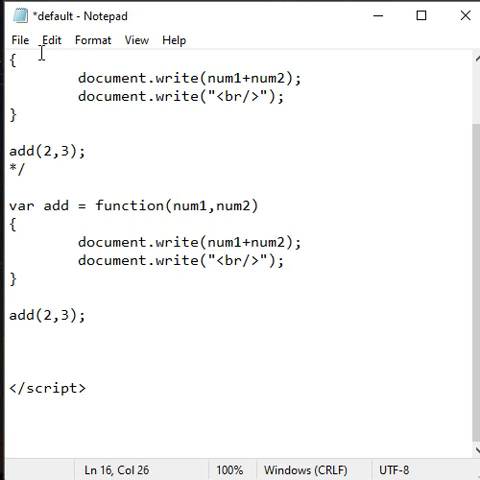